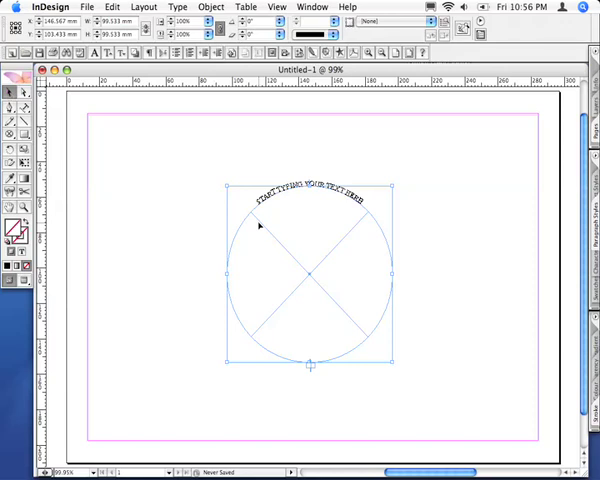
pyautogui.moveTo(308, 368)
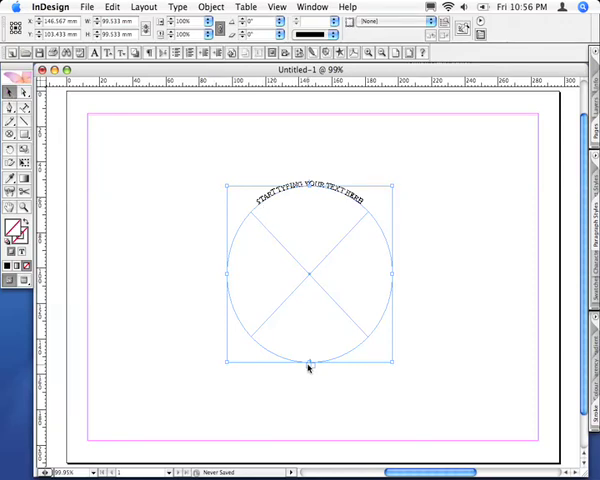
pyautogui.moveTo(312, 376)
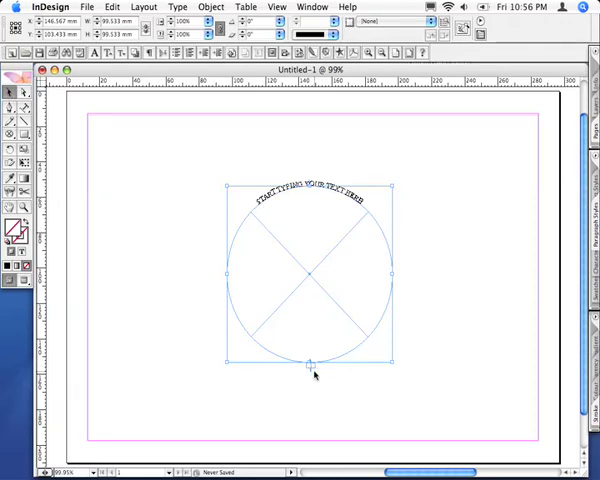
pyautogui.moveTo(310, 198)
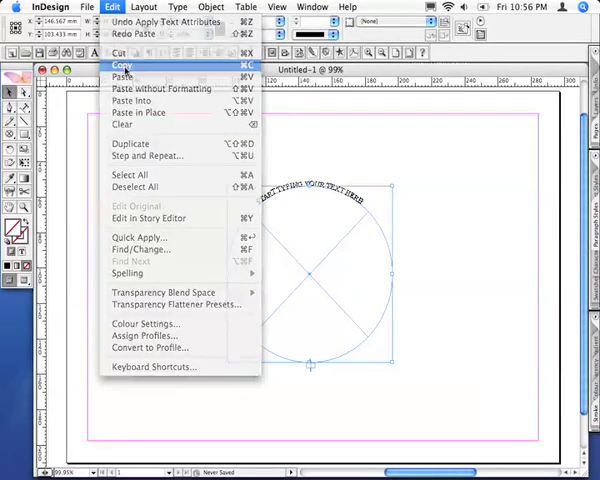
pyautogui.moveTo(138, 112)
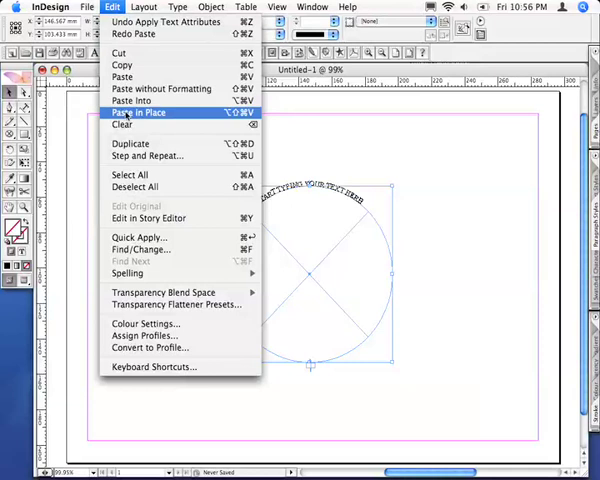
# Paste the copied circle with its path text in place over the original.
pyautogui.click(136, 112)
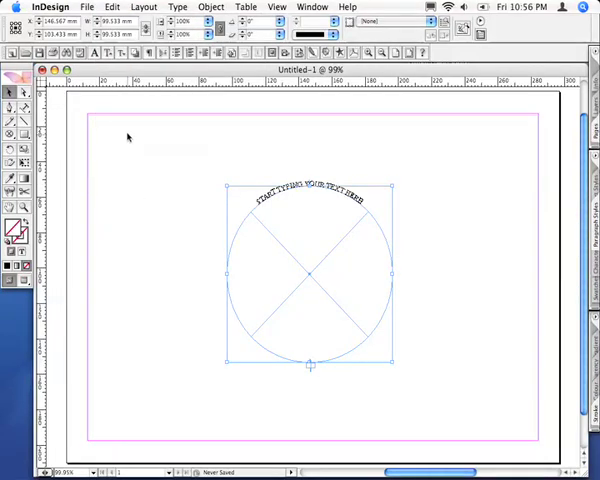
pyautogui.moveTo(312, 180)
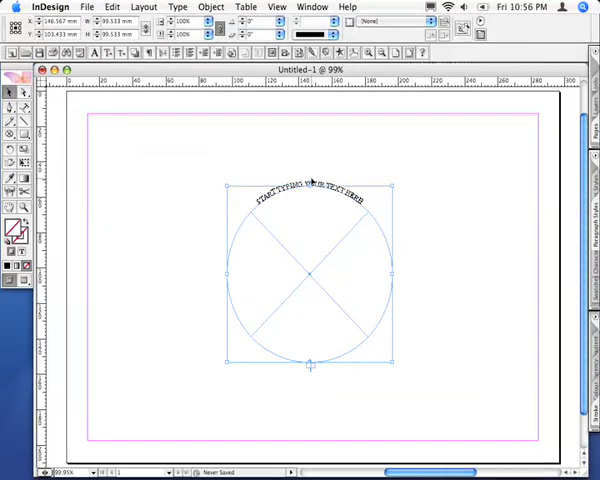
pyautogui.moveTo(266, 340)
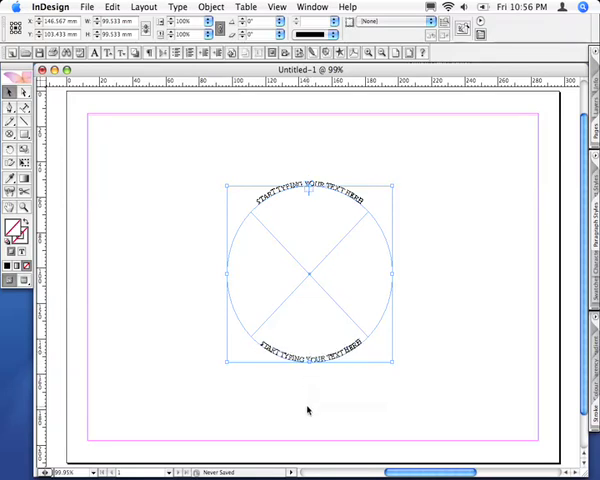
pyautogui.moveTo(220, 164)
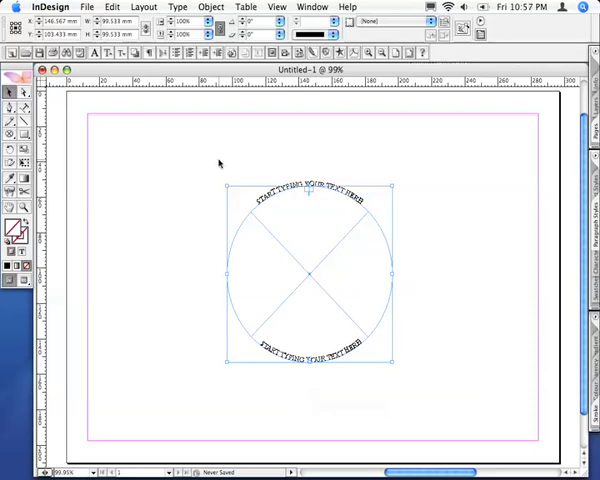
pyautogui.moveTo(184, 142); pyautogui.dragTo(200, 178)
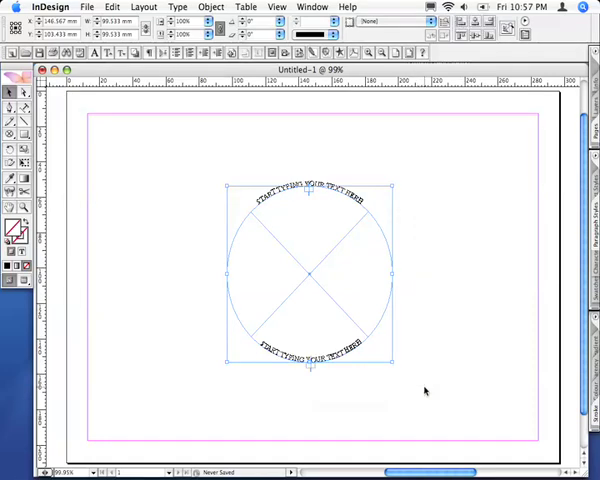
pyautogui.moveTo(470, 272)
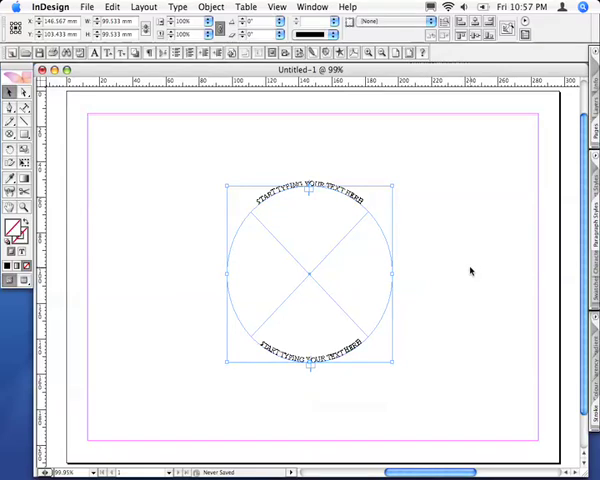
pyautogui.moveTo(324, 204)
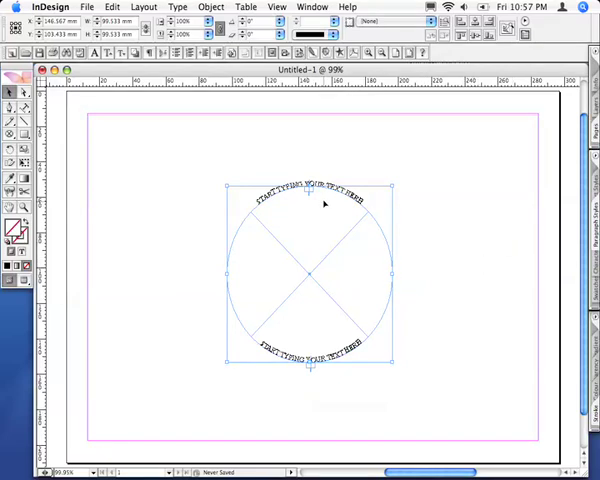
pyautogui.moveTo(318, 370)
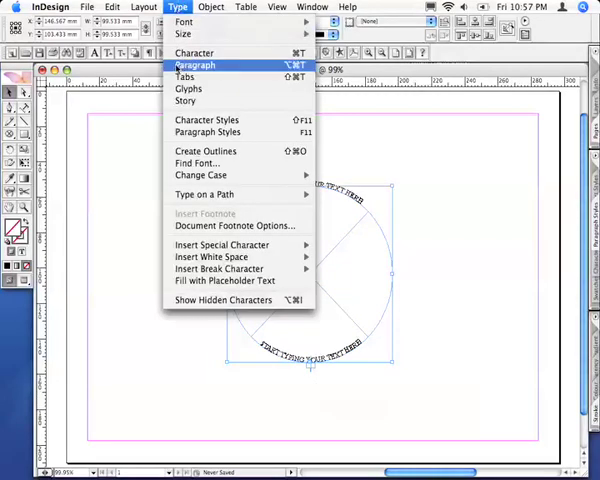
pyautogui.moveTo(204, 194)
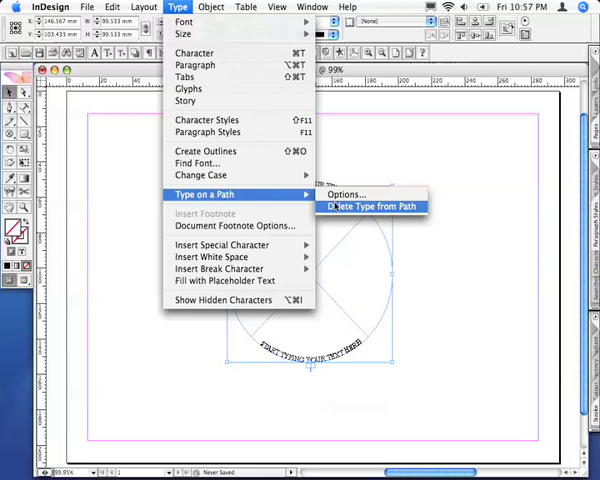
# Bring up the Type on a Path Options for the circle's text.
pyautogui.click(344, 194)
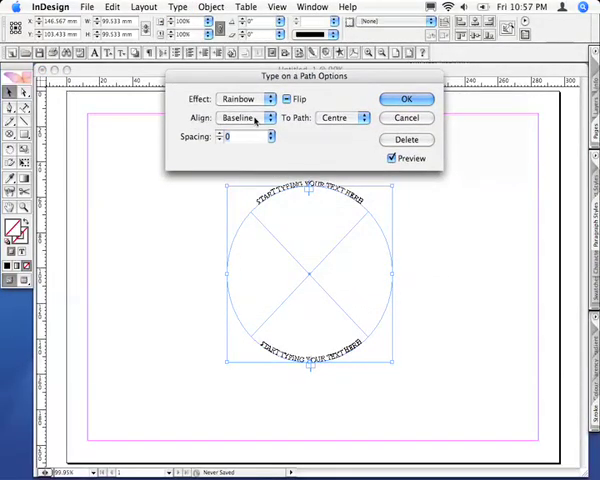
# Set Align to Centre with To Path at Centre and apply the settings.
pyautogui.click(244, 116)
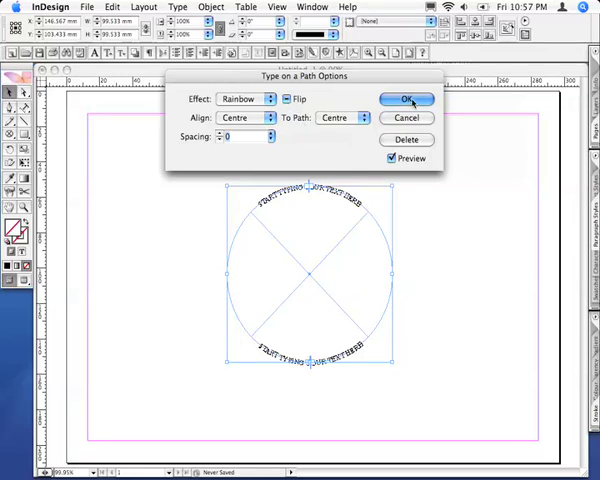
pyautogui.click(404, 100)
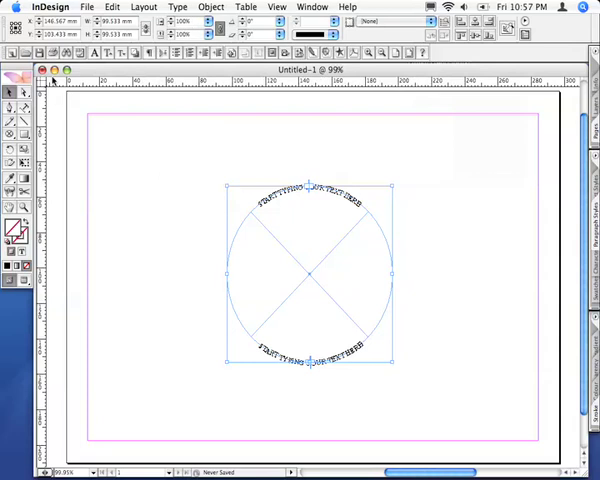